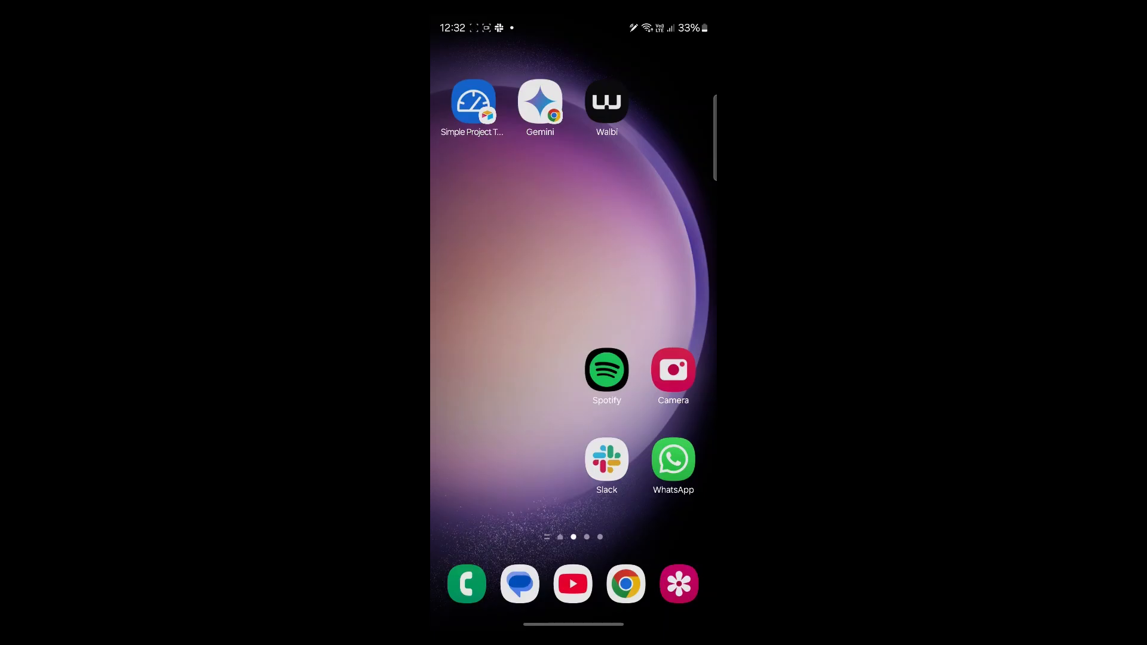
# Open the app drawer, search the installed apps, and launch Instagram.
pyautogui.scroll(3)
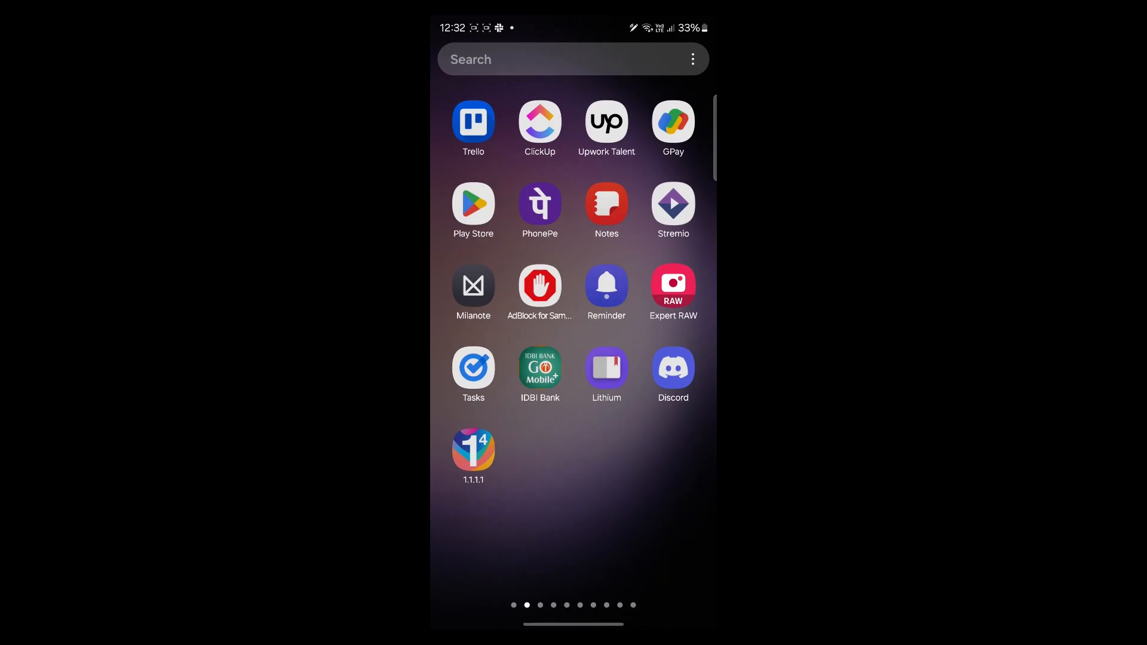
pyautogui.click(541, 59)
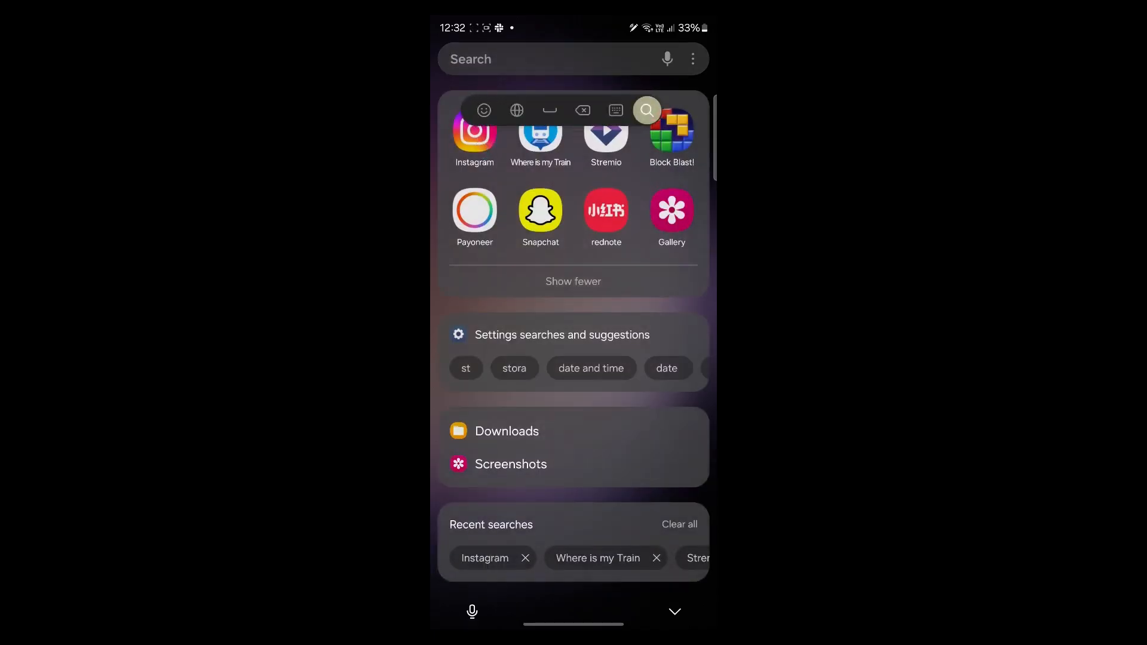
pyautogui.click(474, 139)
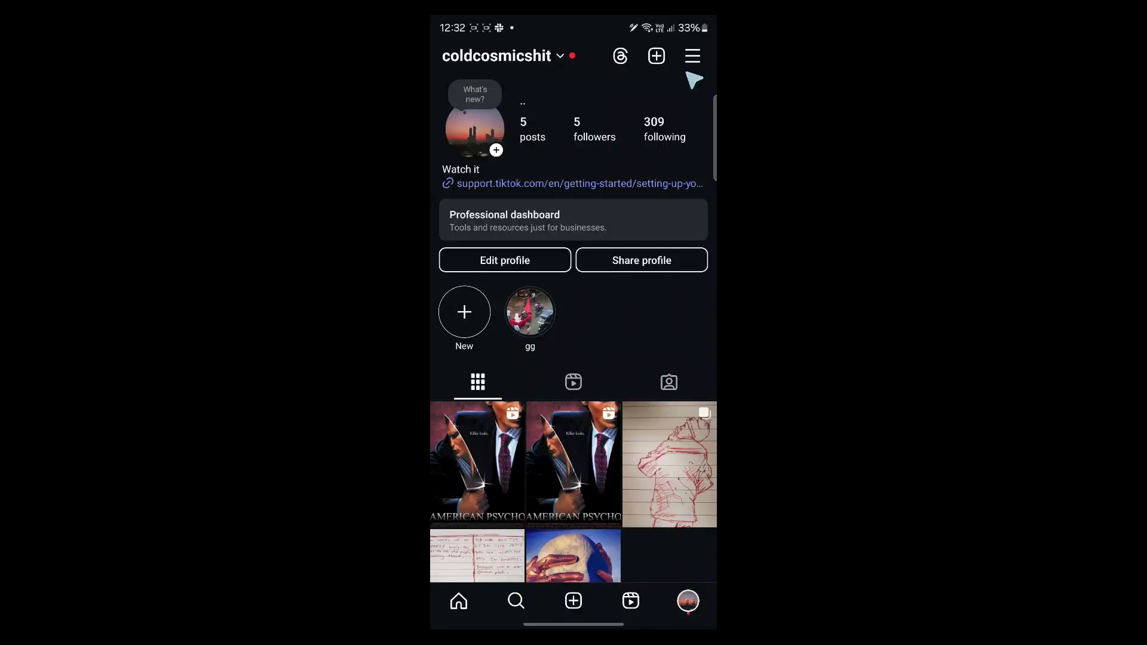
pyautogui.moveTo(692, 60)
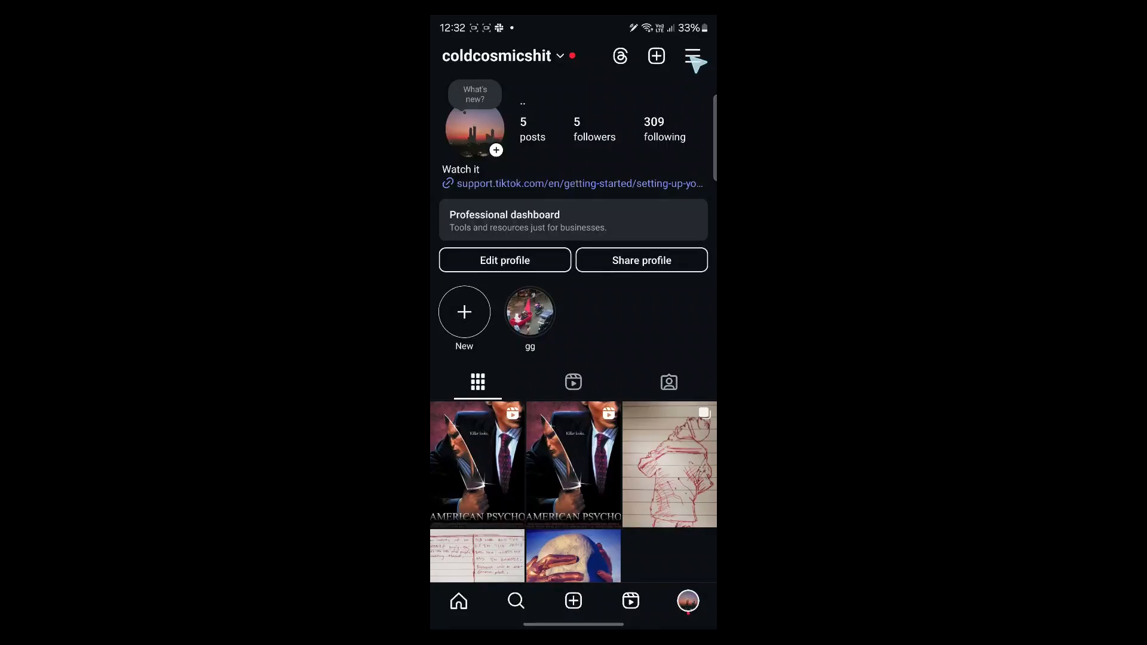
# View Meta's Privacy Centre page from Instagram's menu, scroll through it, then close it.
pyautogui.click(692, 55)
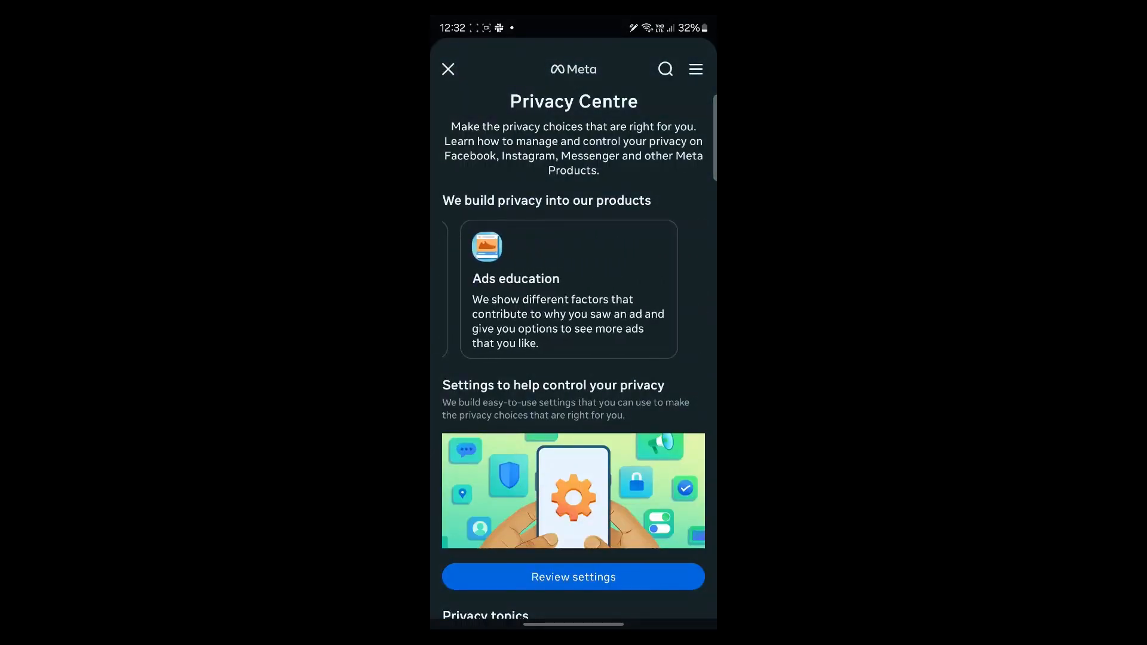
pyautogui.scroll(-3)
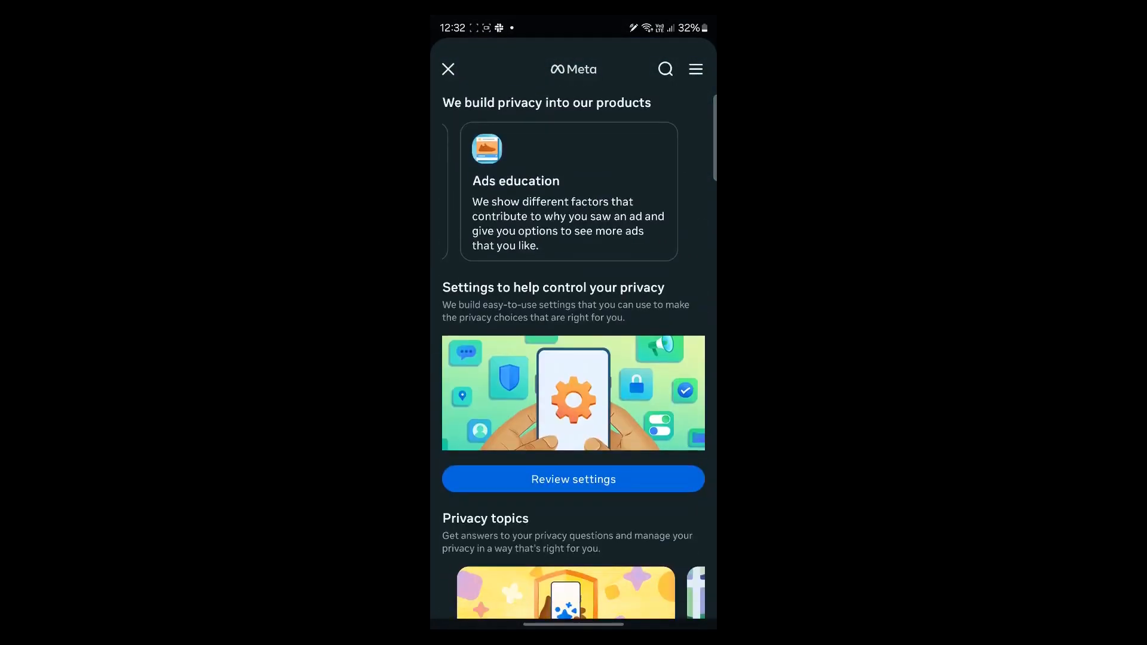
pyautogui.scroll(3)
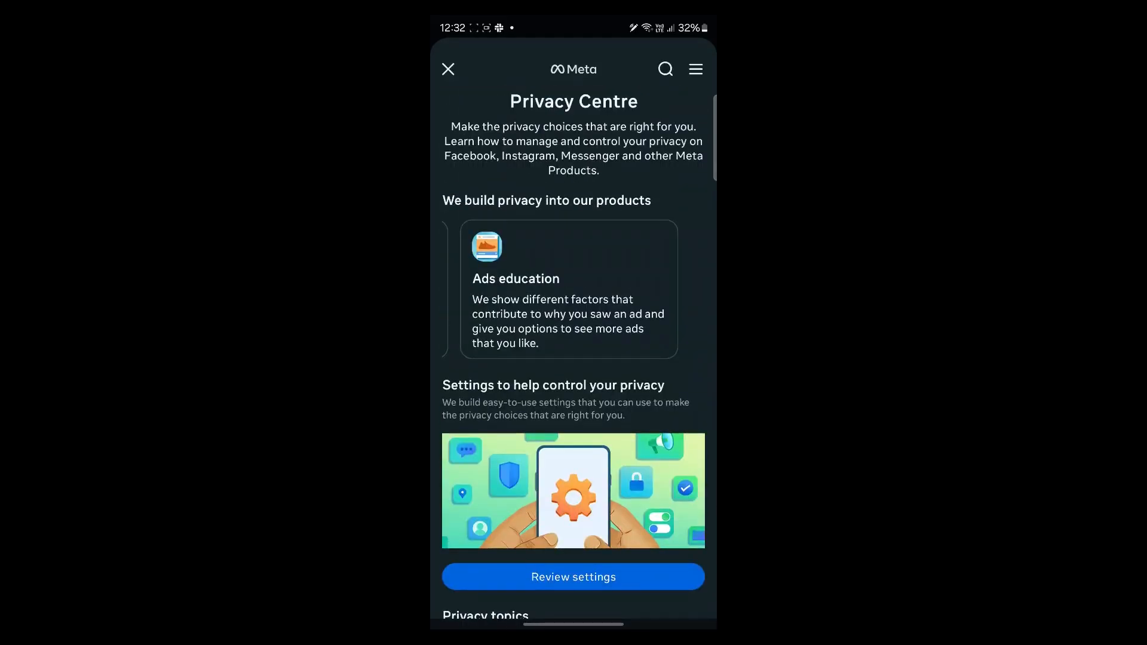
pyautogui.click(447, 69)
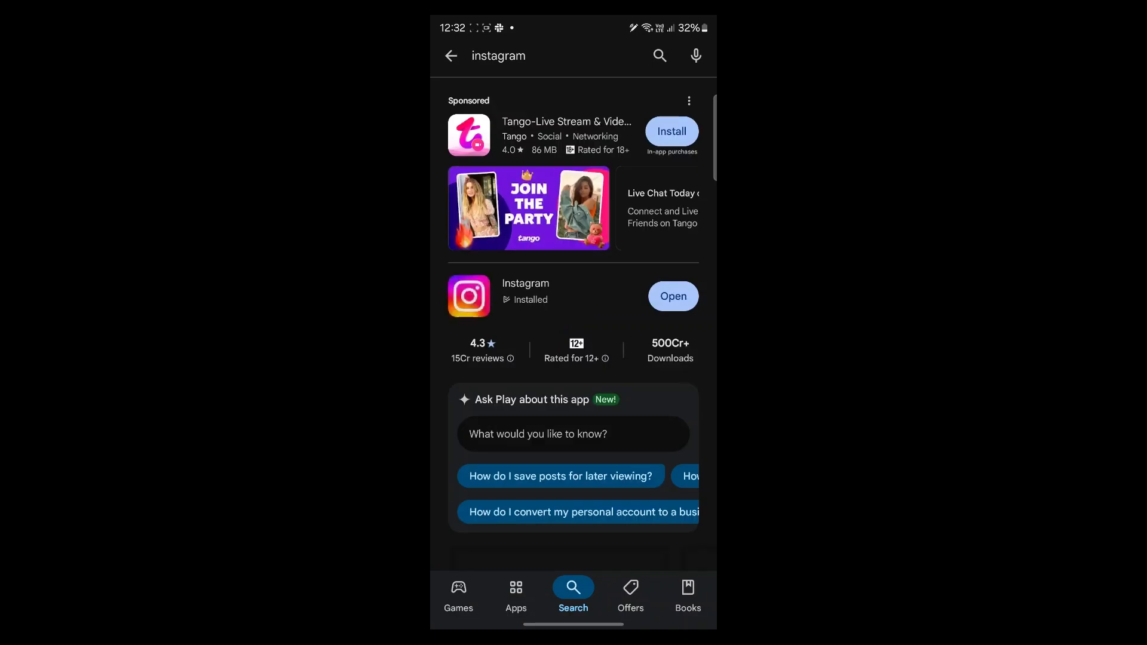
# Launch Instagram from its Google Play Store listing.
pyautogui.click(525, 295)
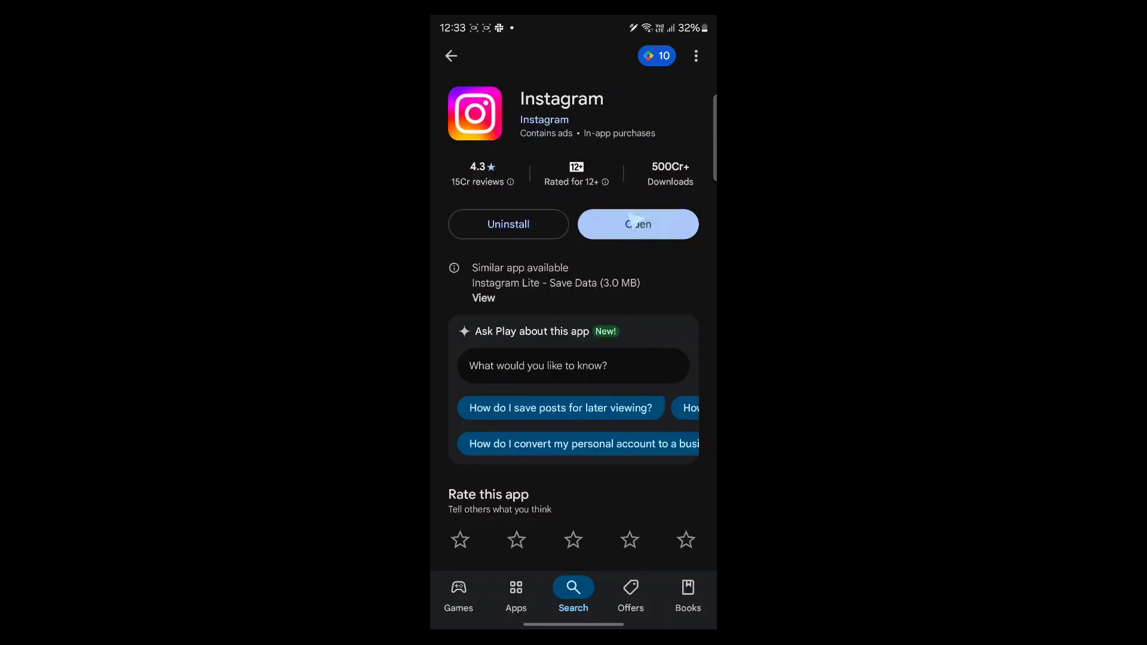
pyautogui.click(636, 224)
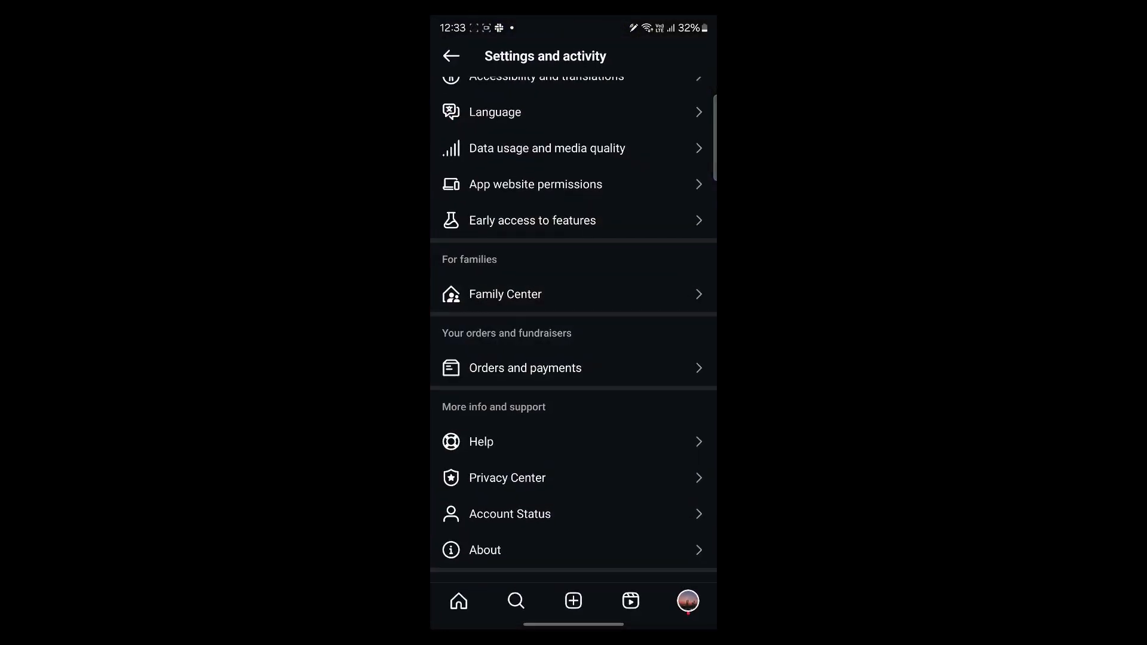
# Return to the profile, reopen Settings and activity, and scroll down the list.
pyautogui.click(687, 600)
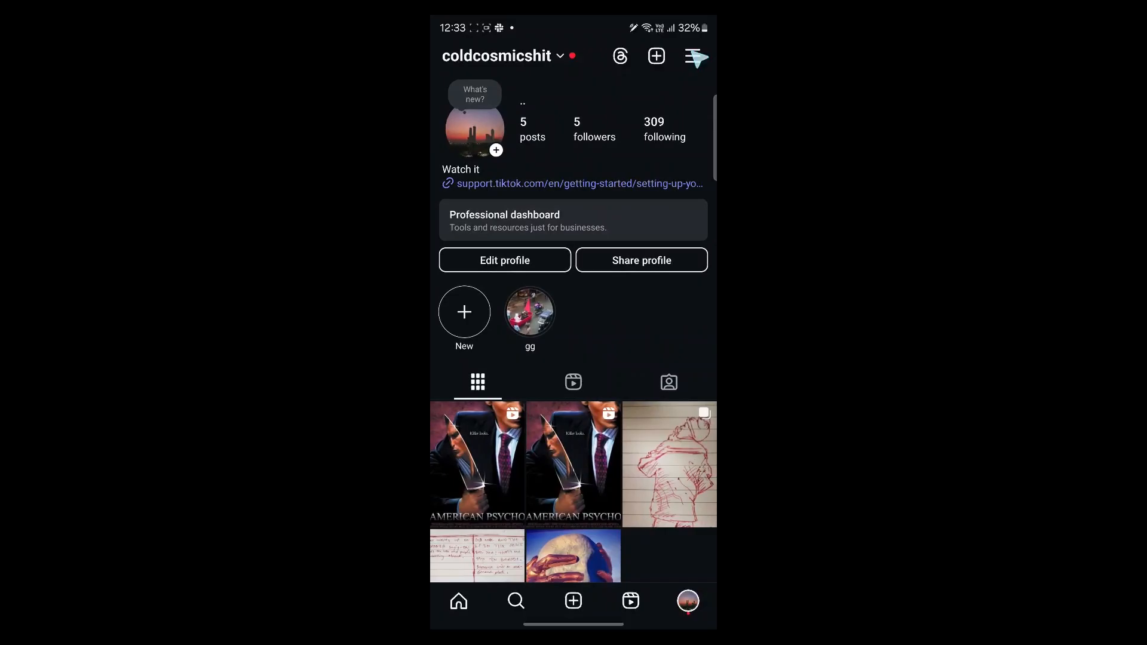
pyautogui.click(696, 56)
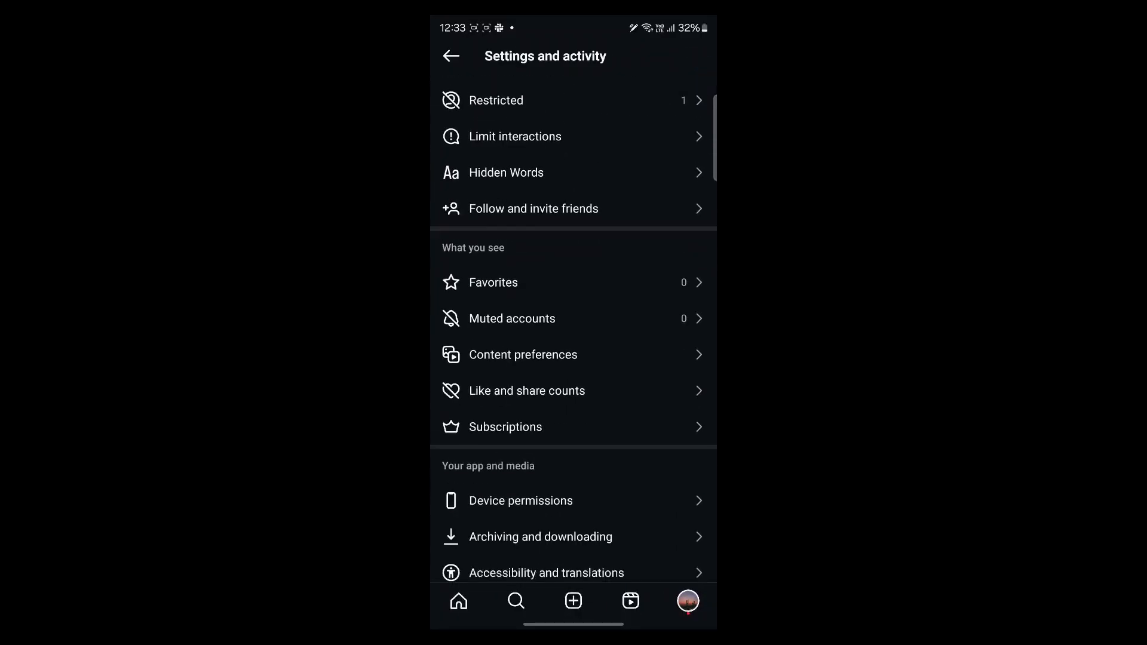
pyautogui.scroll(-3)
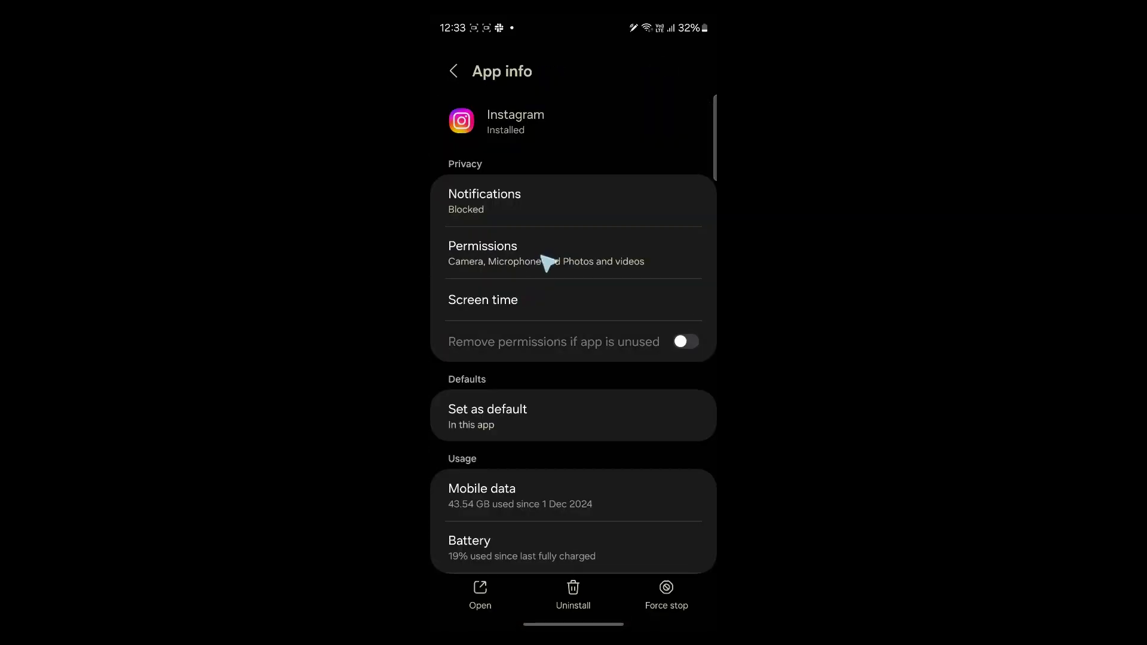
# Check Instagram's app permissions and the Camera permission details.
pyautogui.click(482, 252)
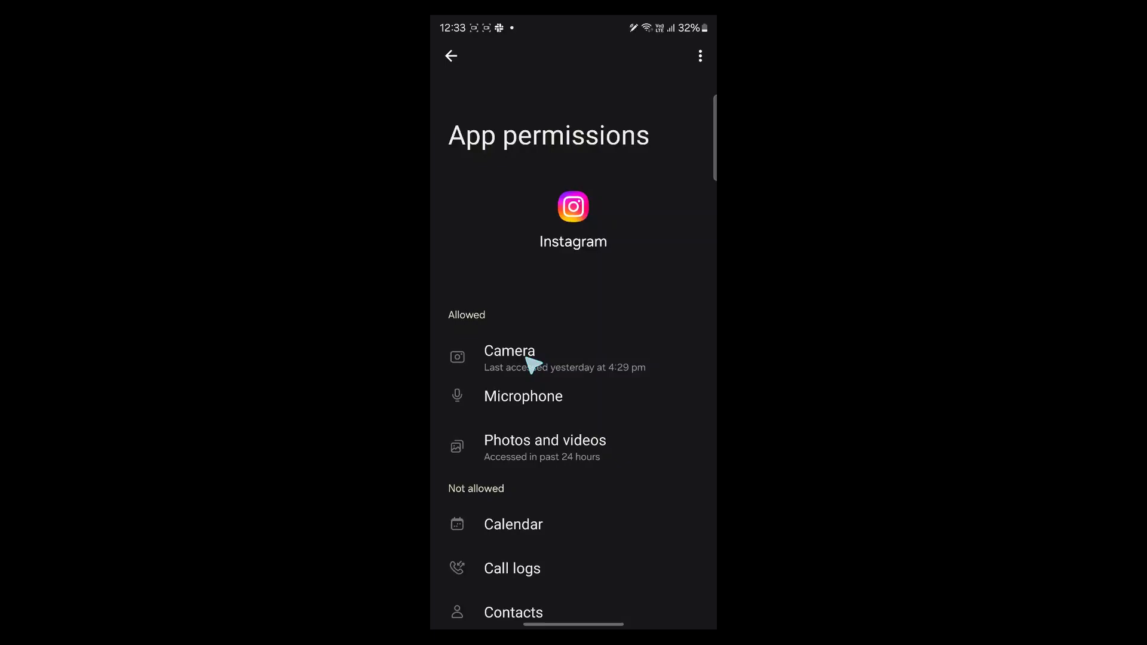
pyautogui.click(509, 359)
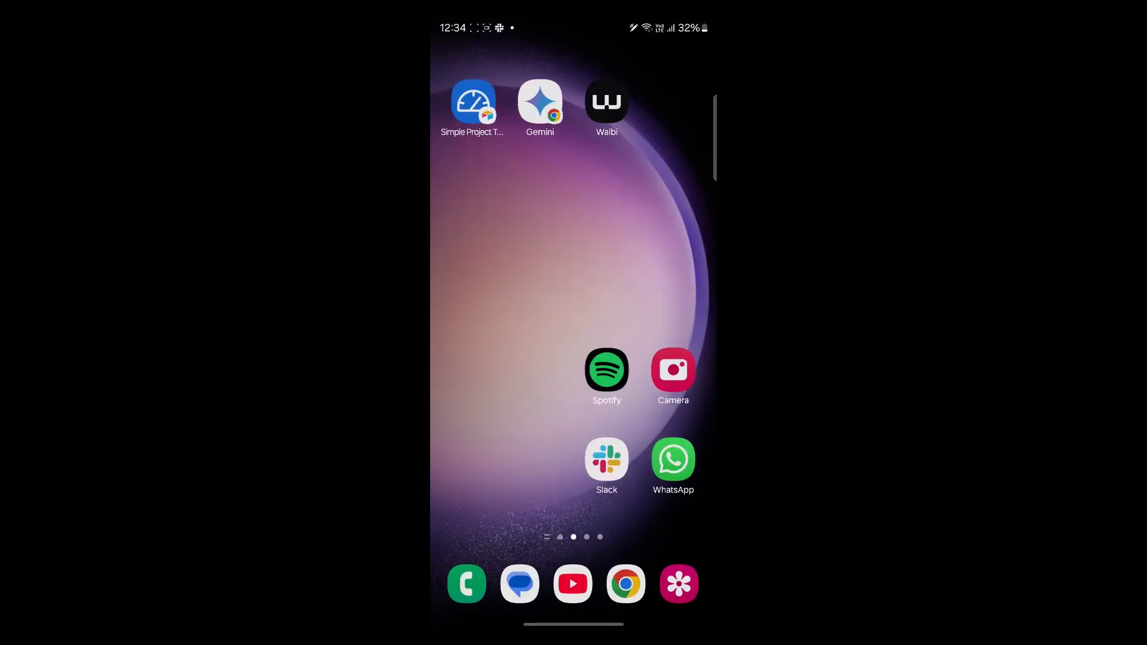
# Reopen Instagram and view Accounts Centre's 'Your information and permissions', then go back.
pyautogui.click(679, 583)
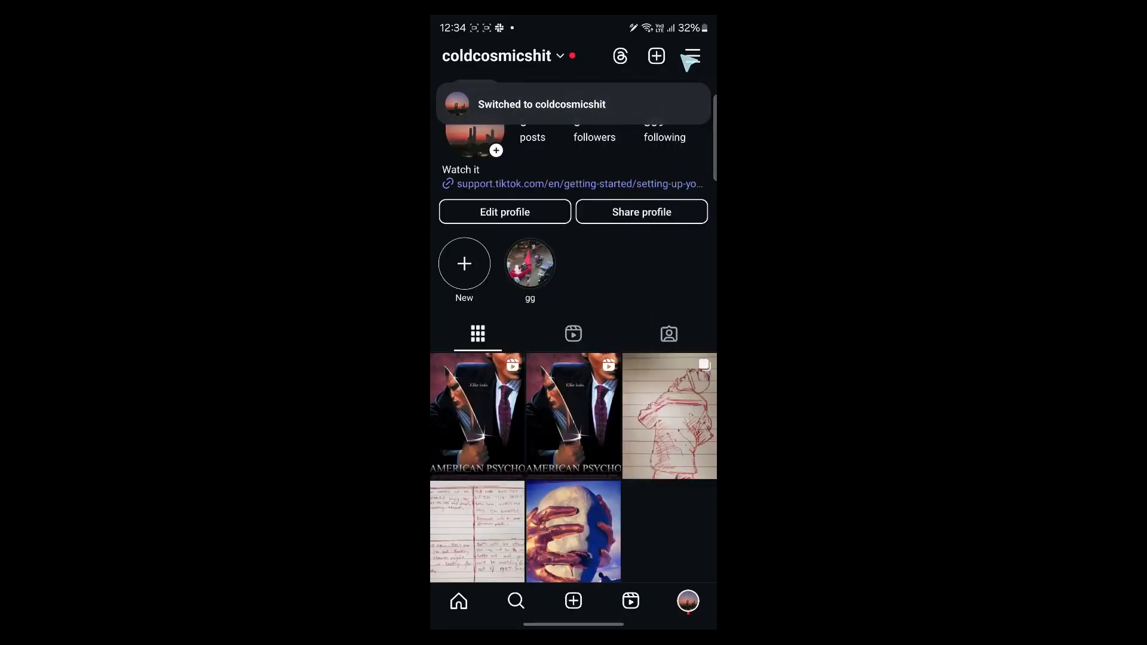
pyautogui.click(689, 55)
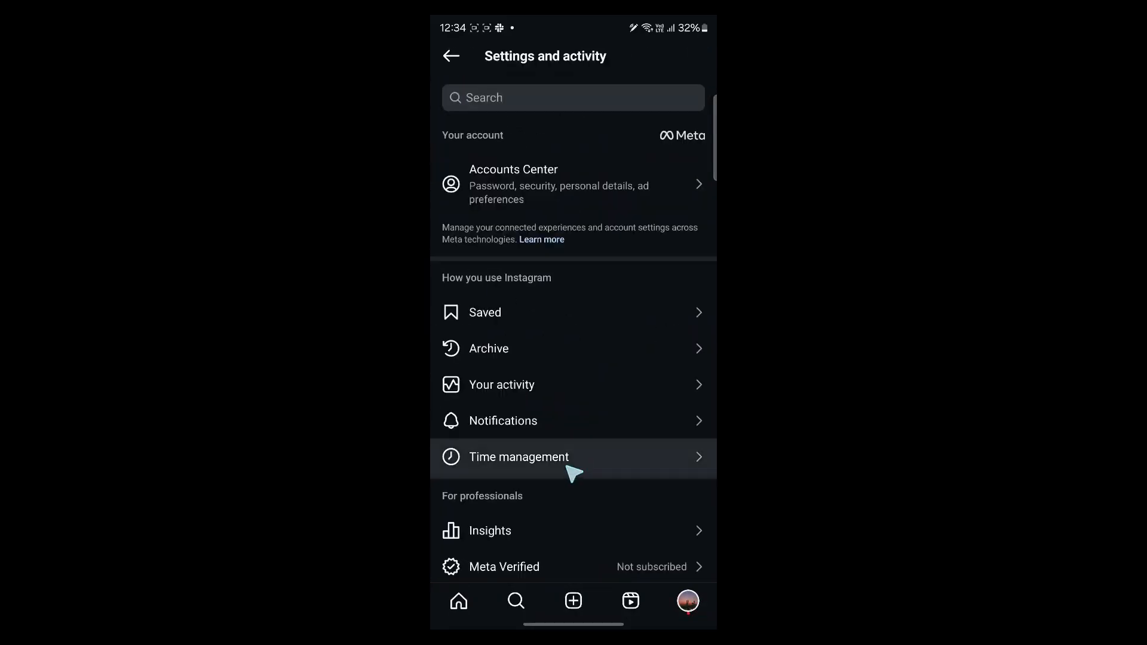
pyautogui.click(573, 183)
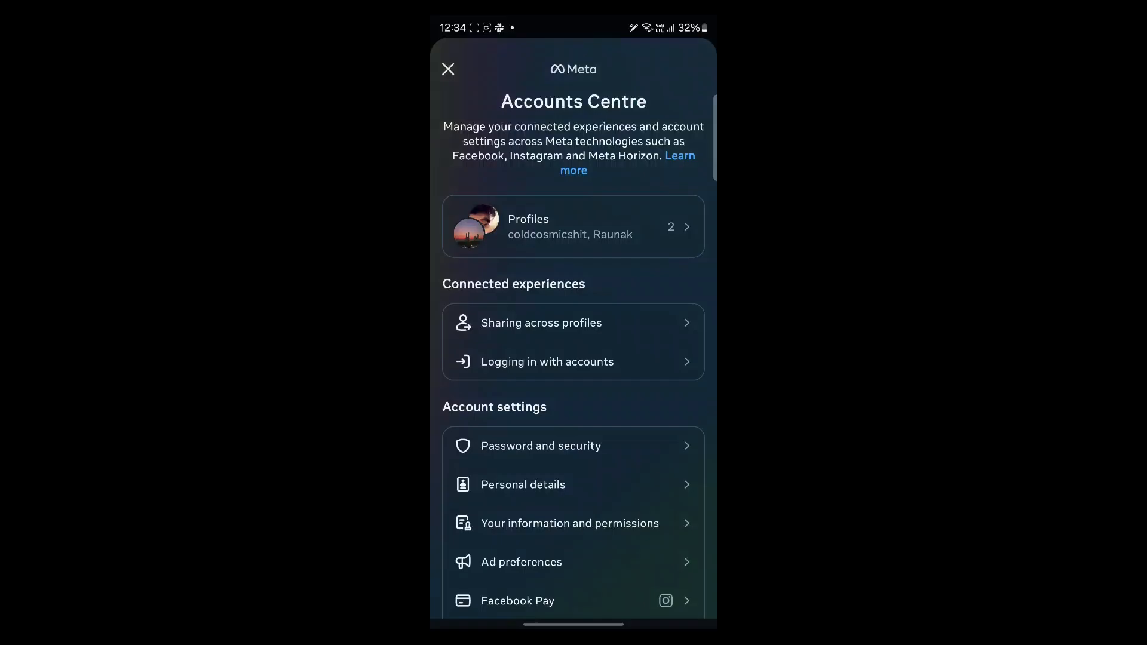
pyautogui.click(570, 523)
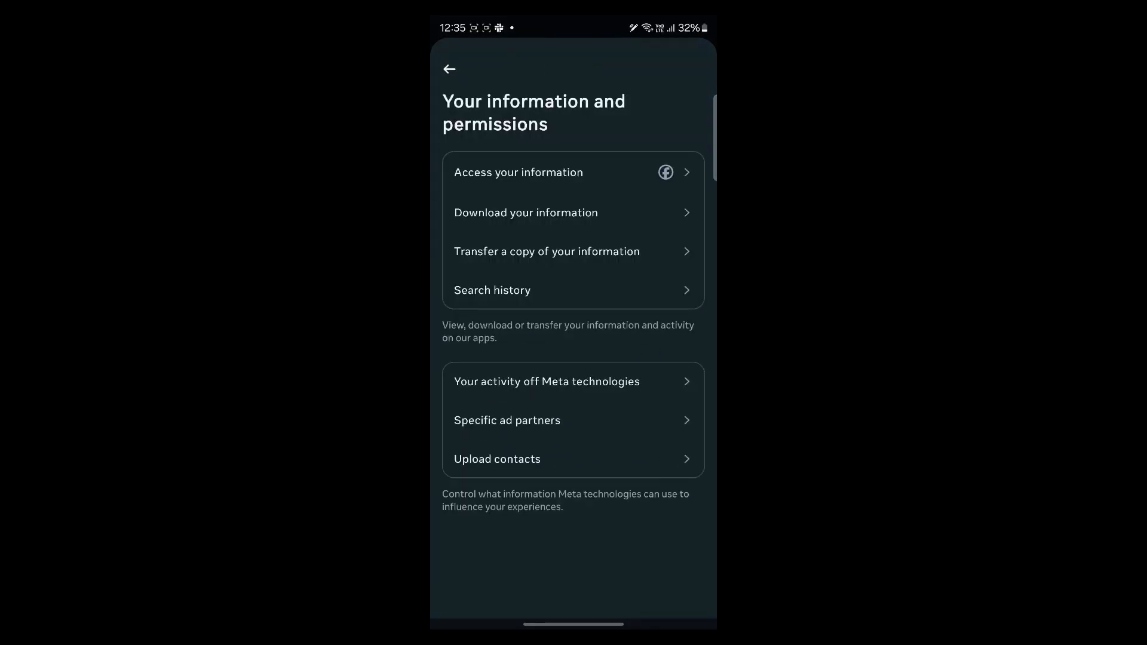
pyautogui.click(449, 68)
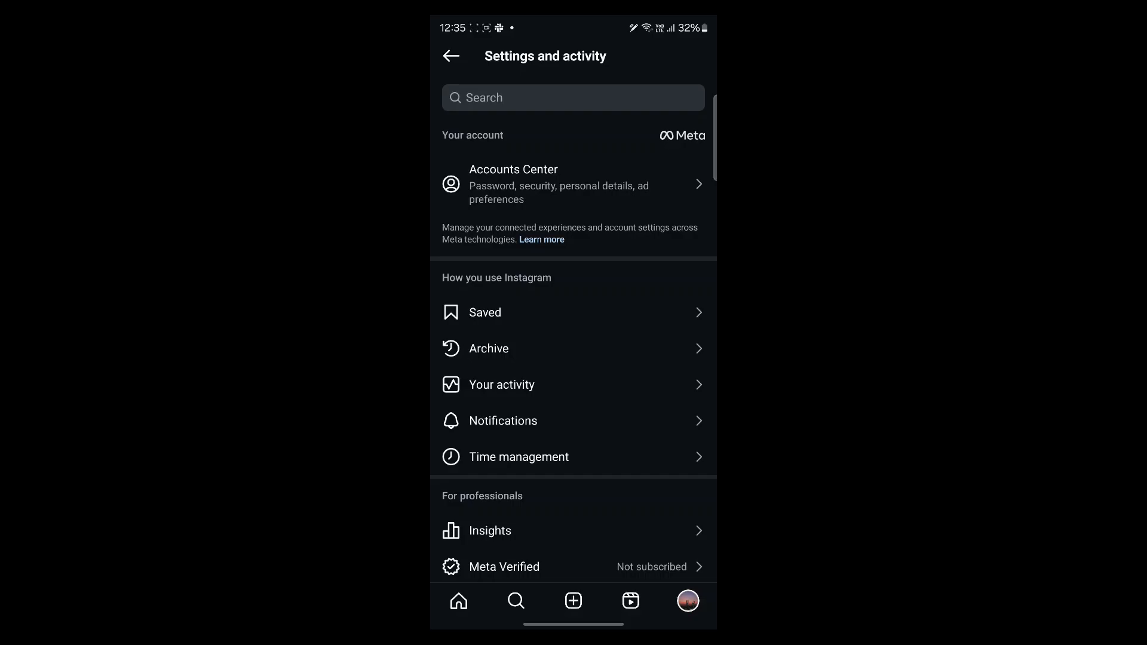
# Report a problem from Help without shaking, including logs and diagnostics.
pyautogui.scroll(-3)
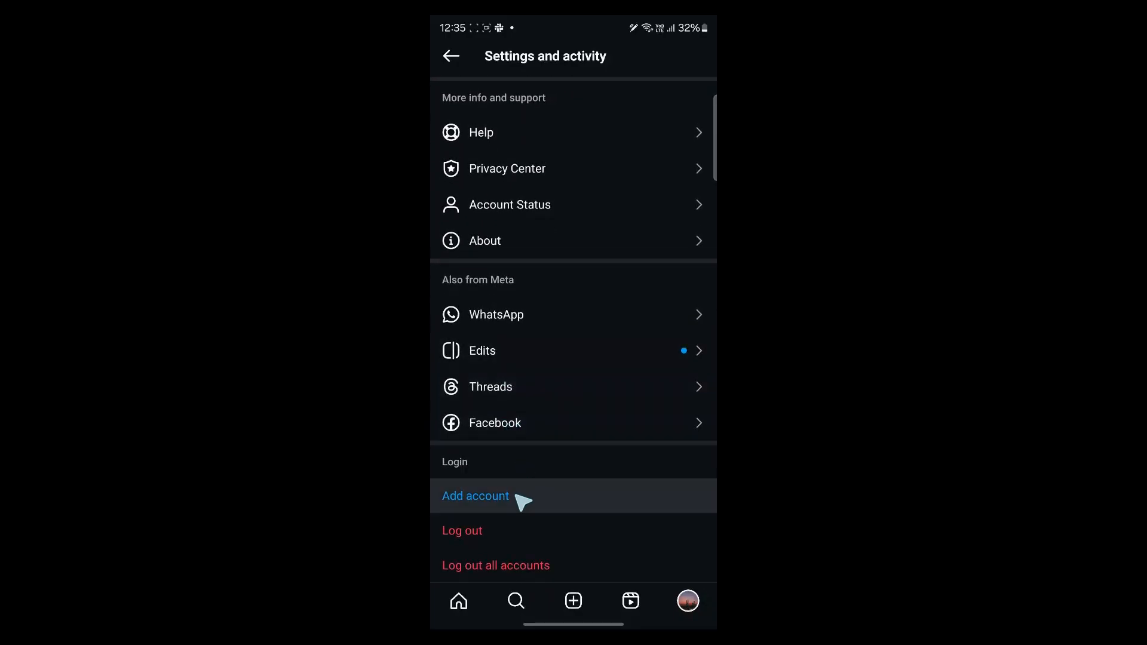
pyautogui.moveTo(542, 134)
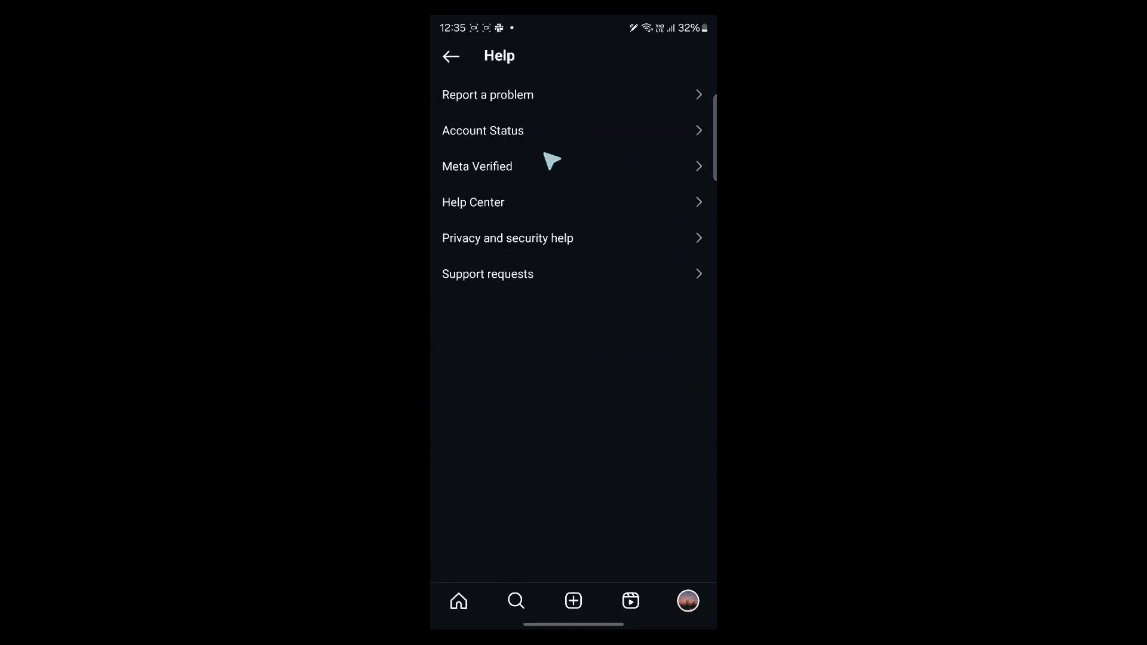
pyautogui.click(488, 94)
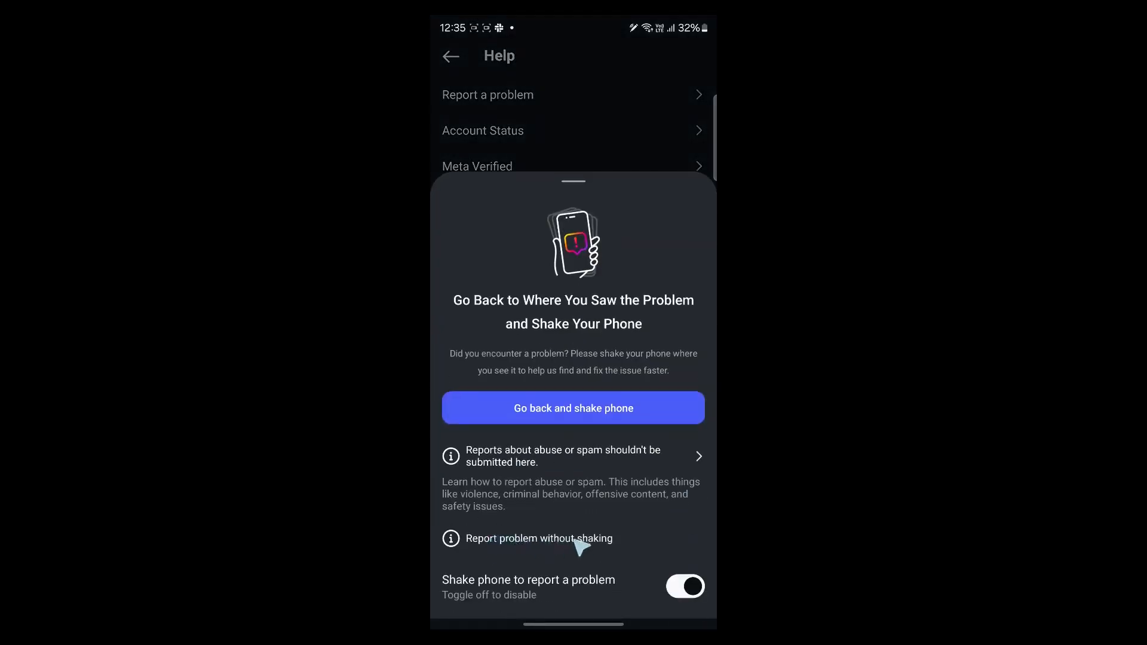
pyautogui.click(539, 538)
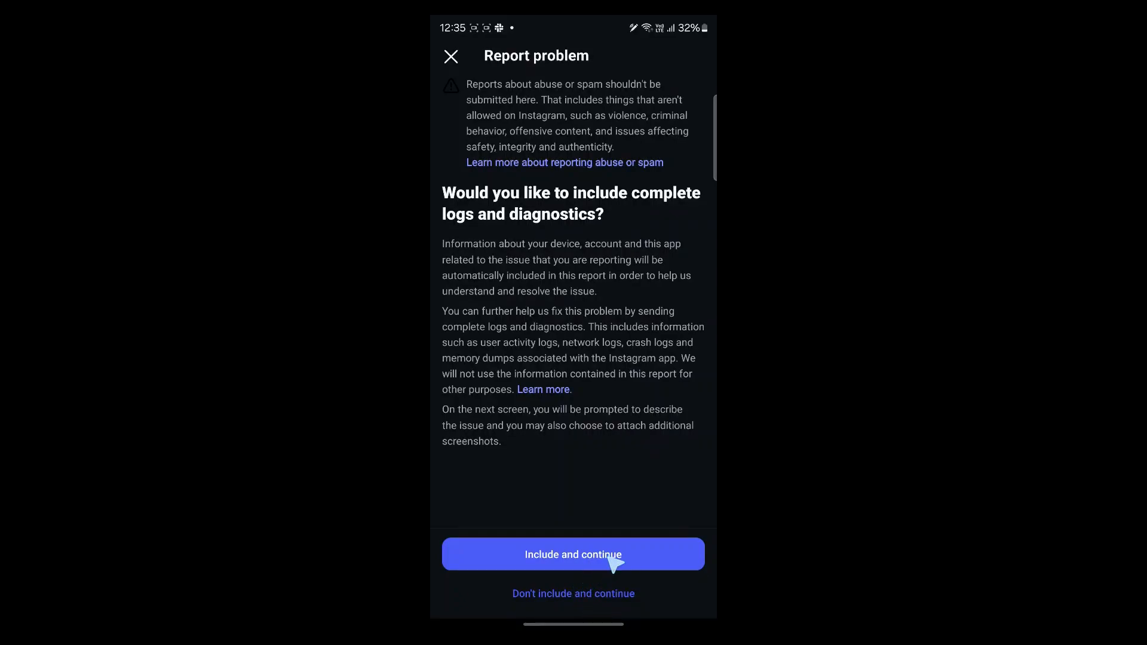
pyautogui.click(573, 553)
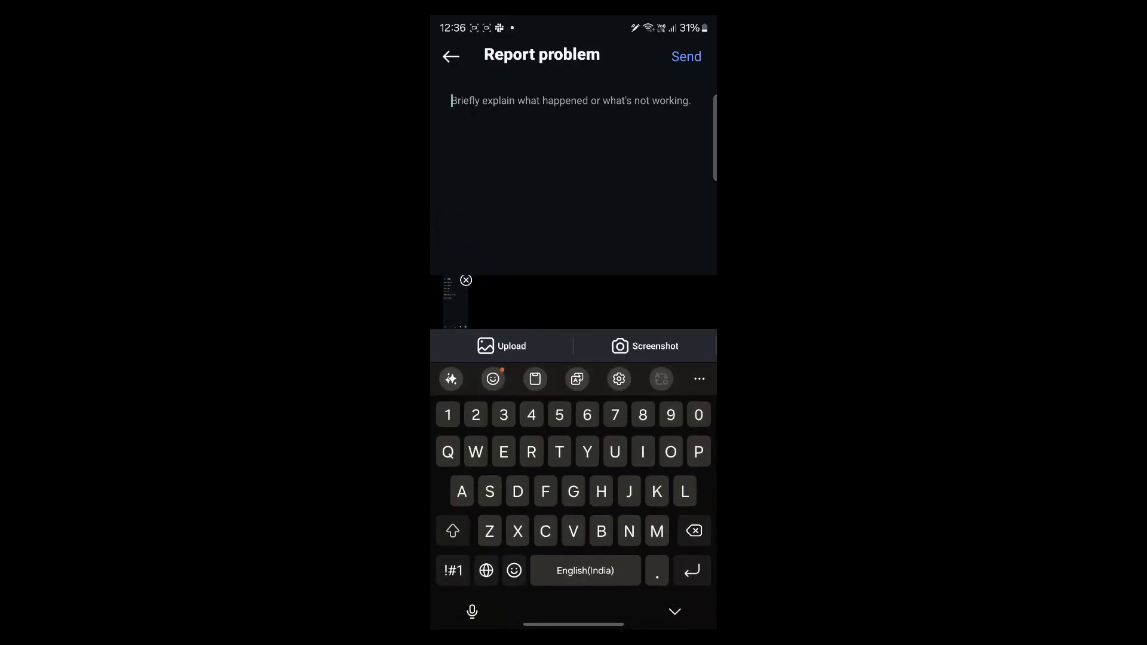
# Dismiss the keyboard to show the blank description field and attached screenshot.
pyautogui.click(673, 611)
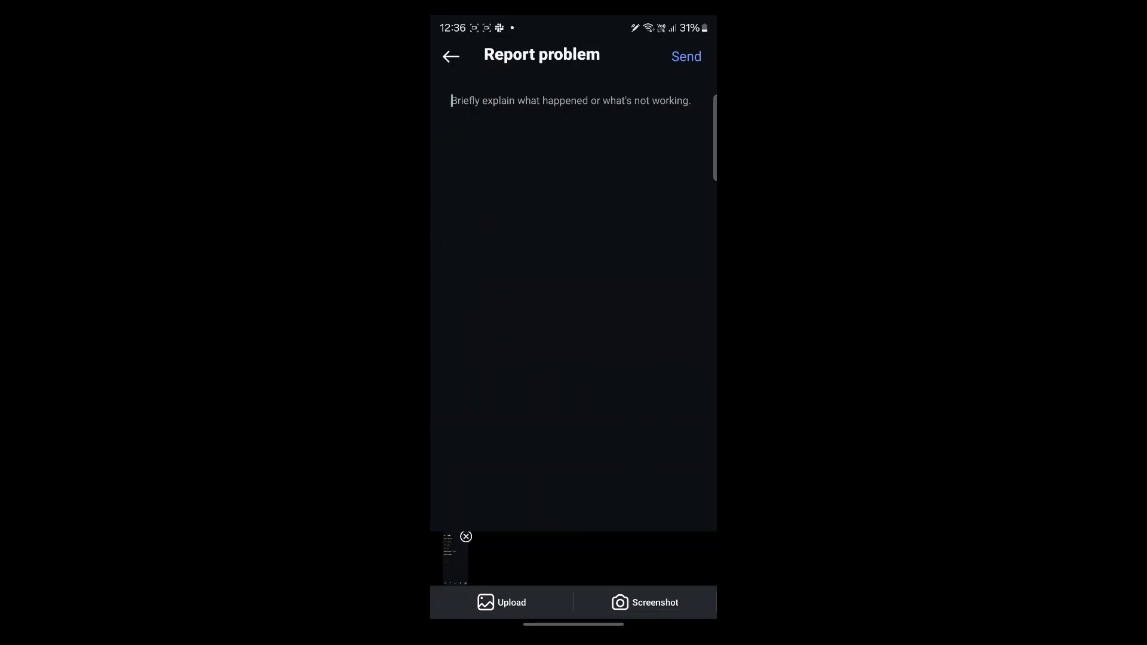